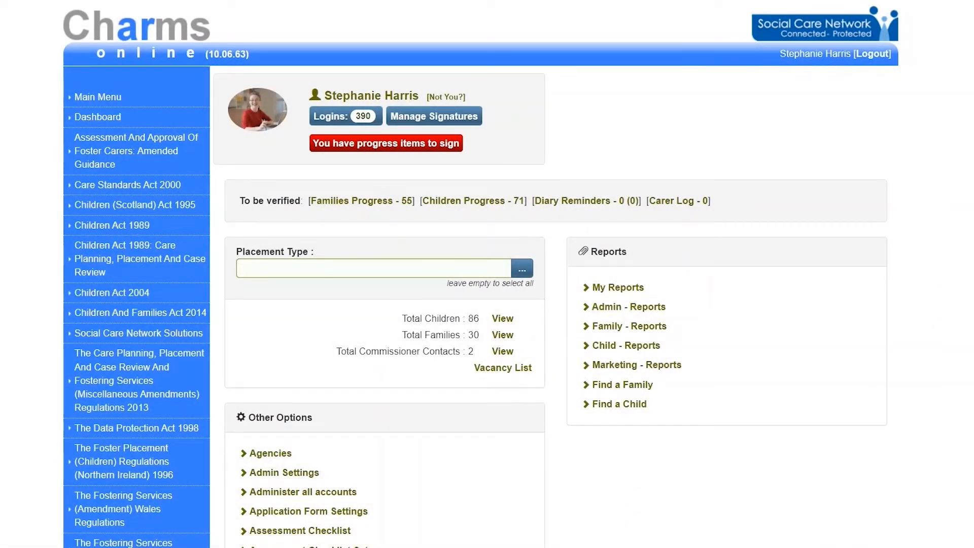
Open Training from the Other Options list on the dashboard
scroll(down, 3)
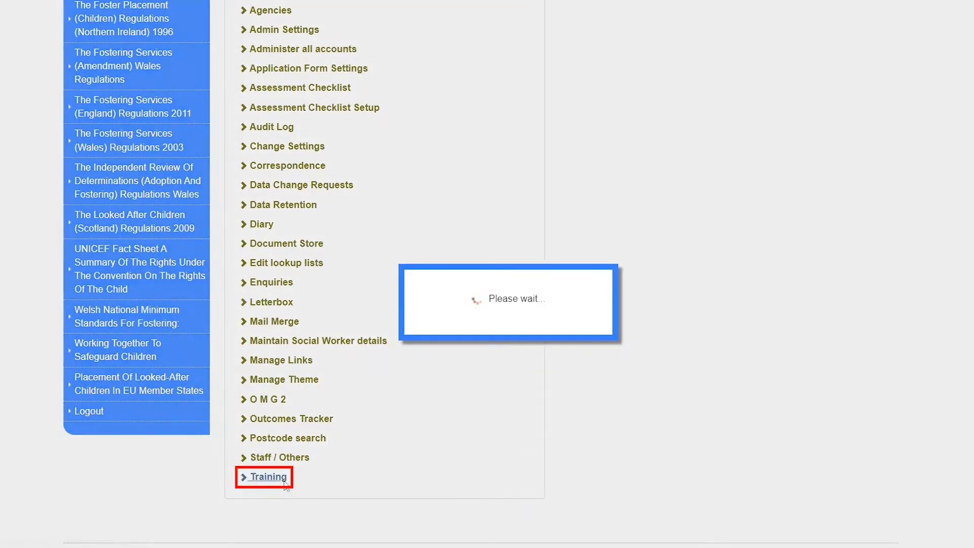
click(266, 477)
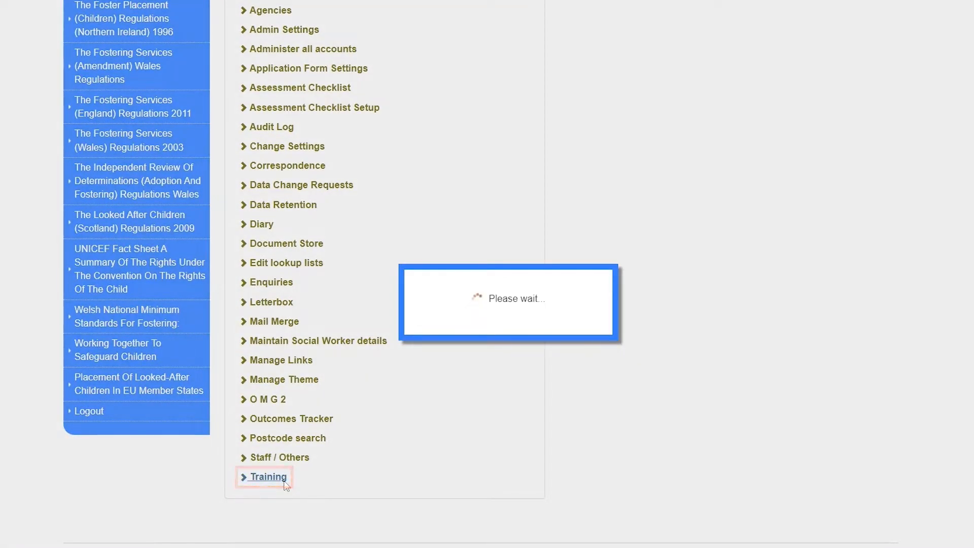
Load the Search Course page and leave the Between date filter empty after dismissing its calendar
click(267, 477)
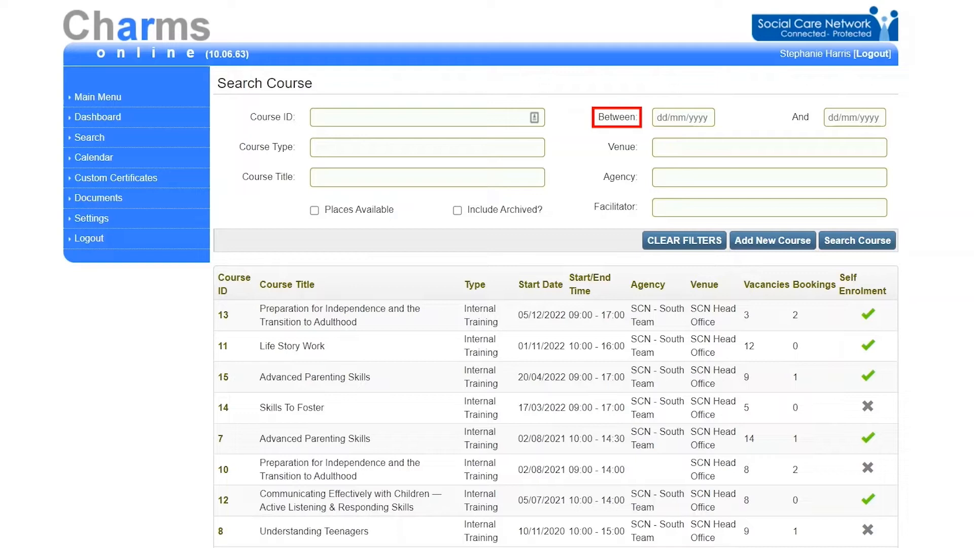
click(682, 117)
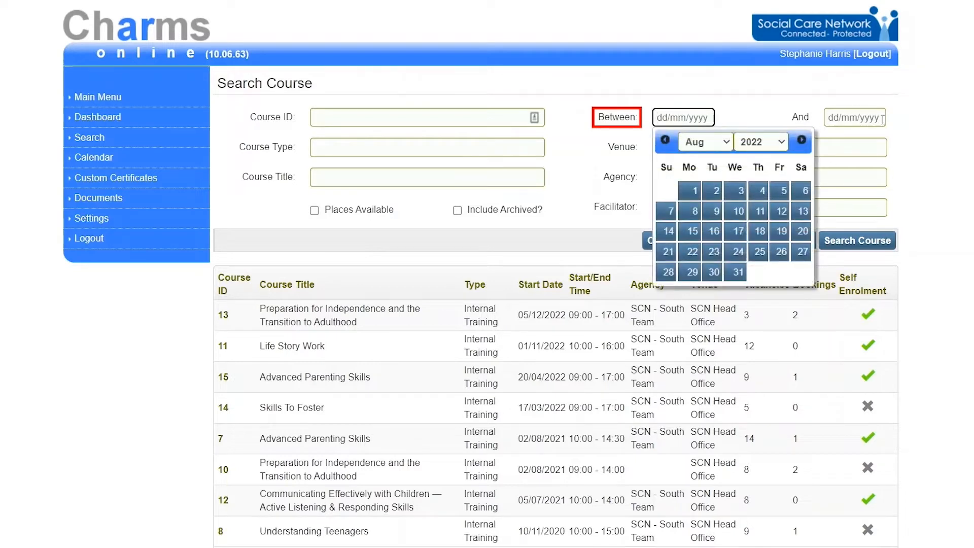
click(920, 123)
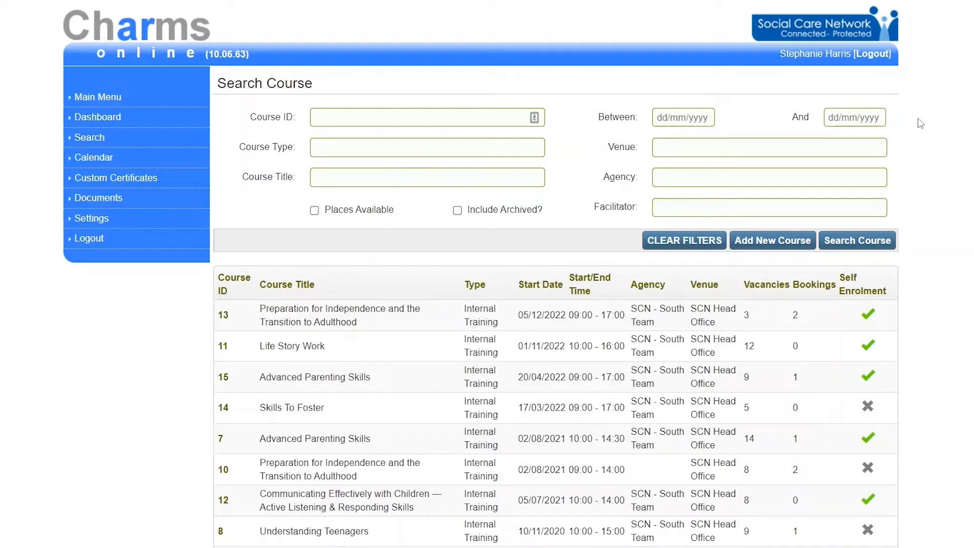
mouse_move(622, 120)
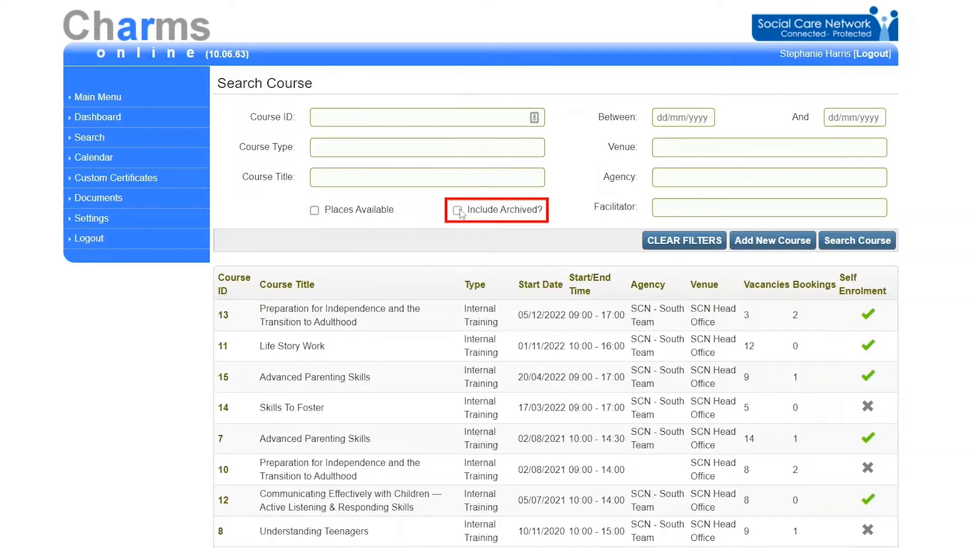
Toggle Include Archived? on and off, then go to the Training Settings page
click(459, 211)
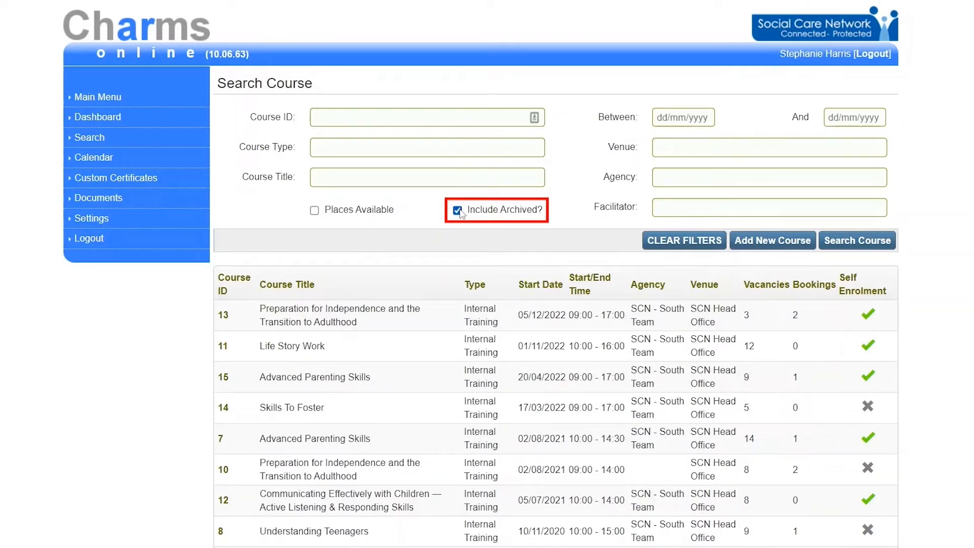
click(458, 210)
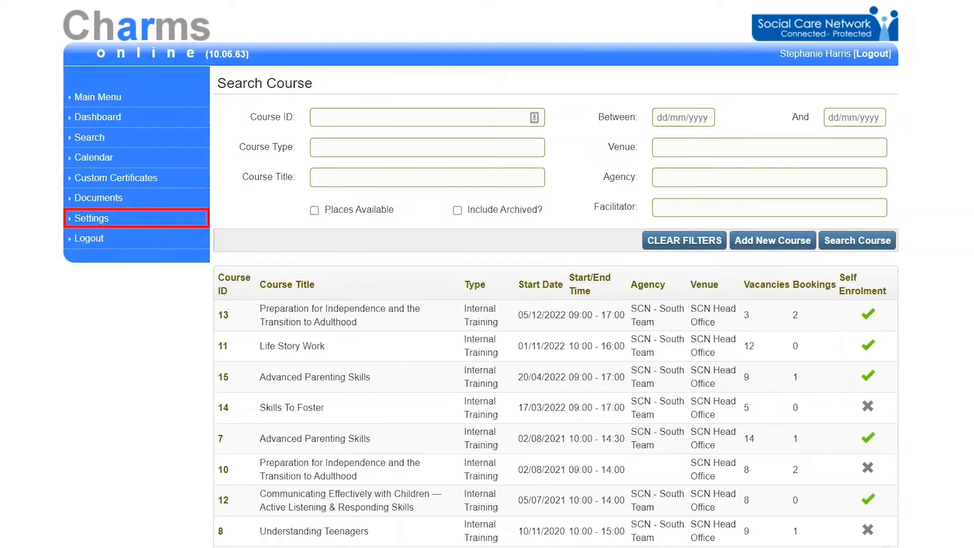
mouse_move(326, 166)
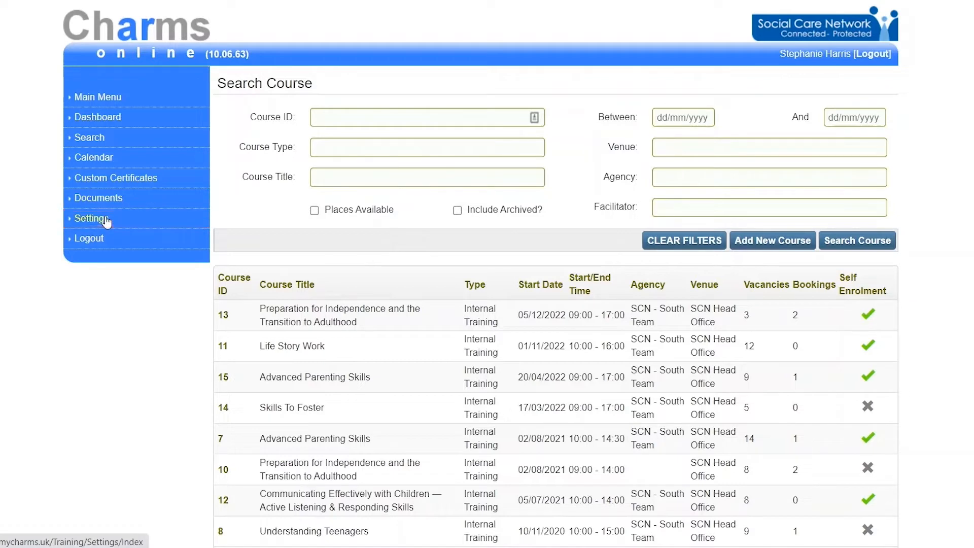
click(92, 218)
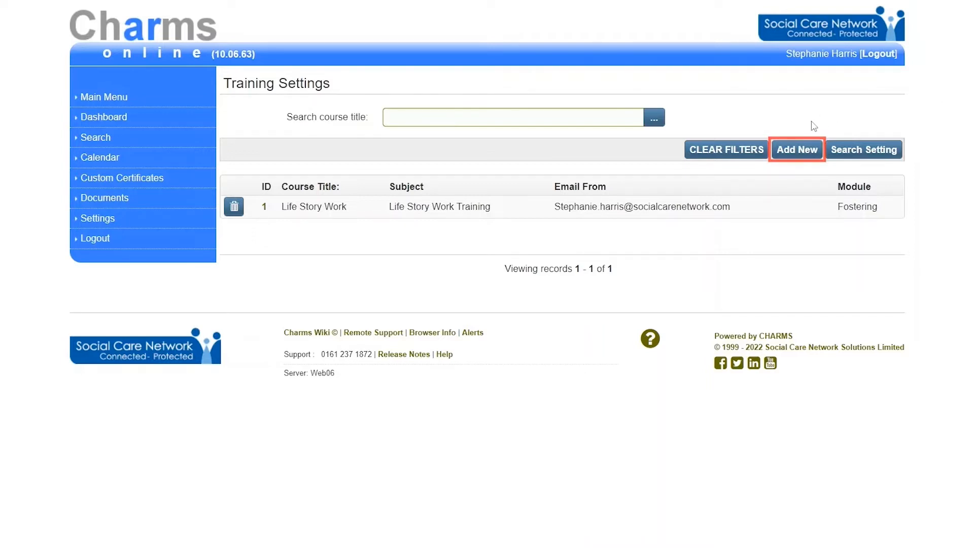
Add a new setting with type Internal Training and course title Life Story Work, ready for the company name
click(798, 150)
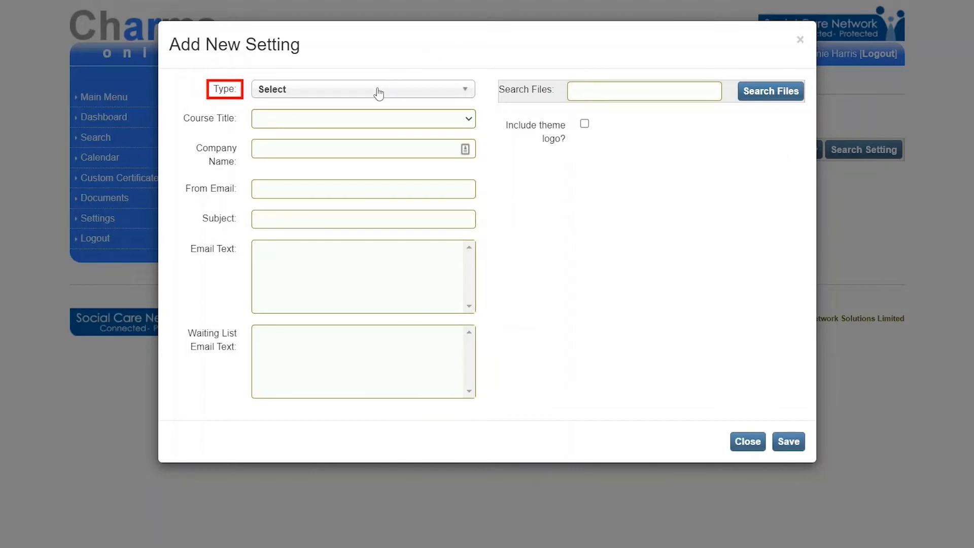
click(363, 90)
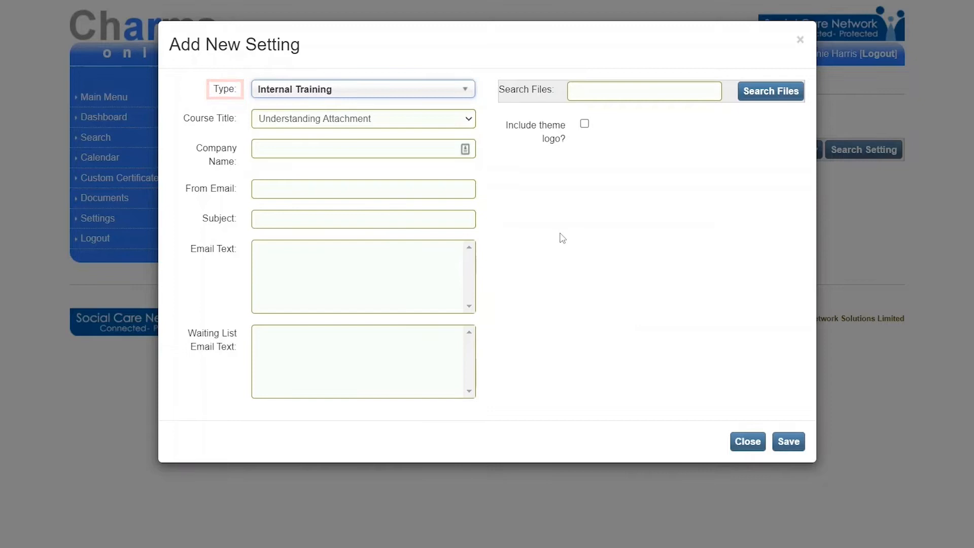
click(209, 117)
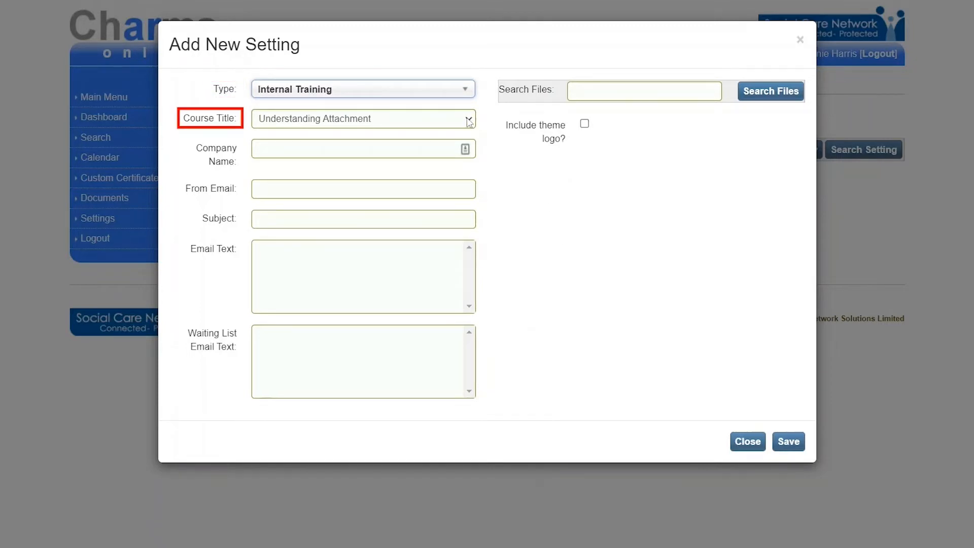
click(362, 118)
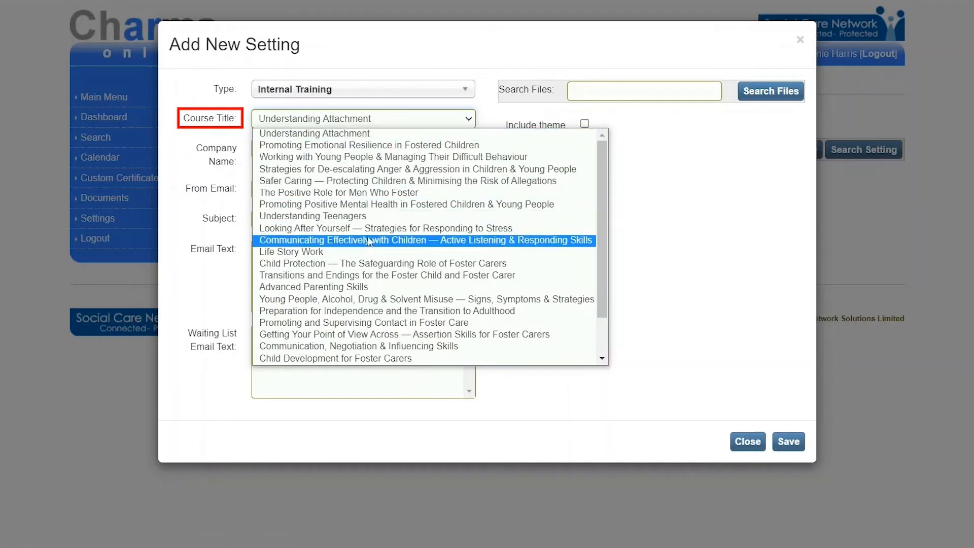
click(290, 252)
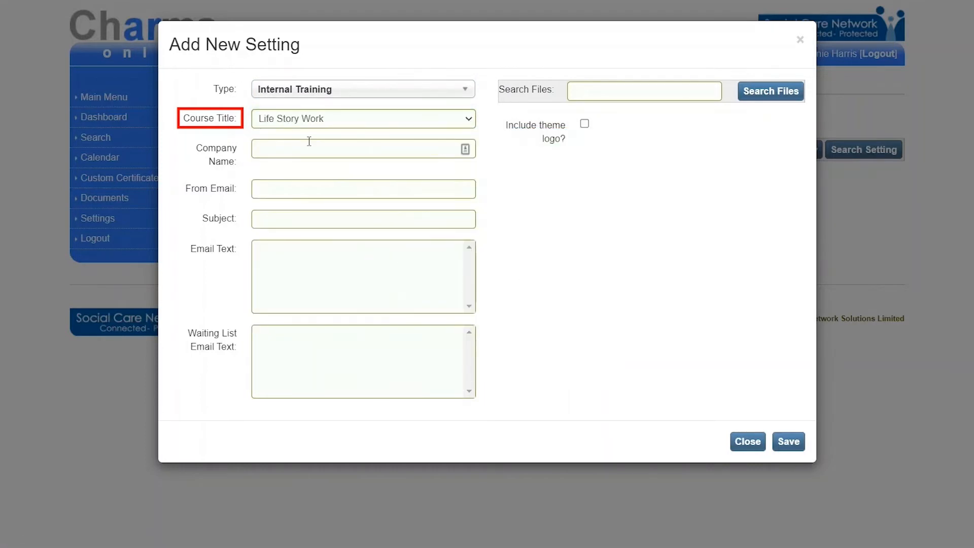
click(363, 148)
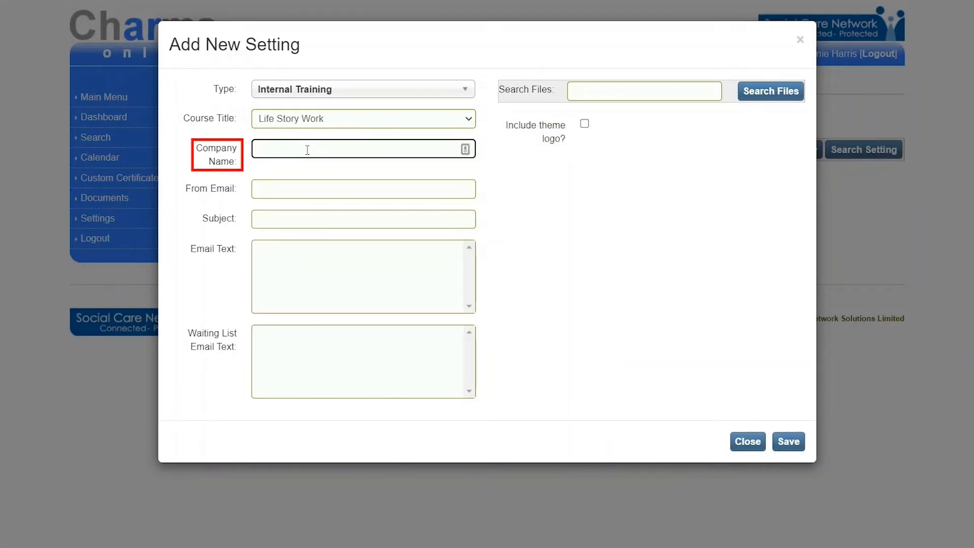
Enter company name SCN and the subject 'Life Story Work Training'
text(S)
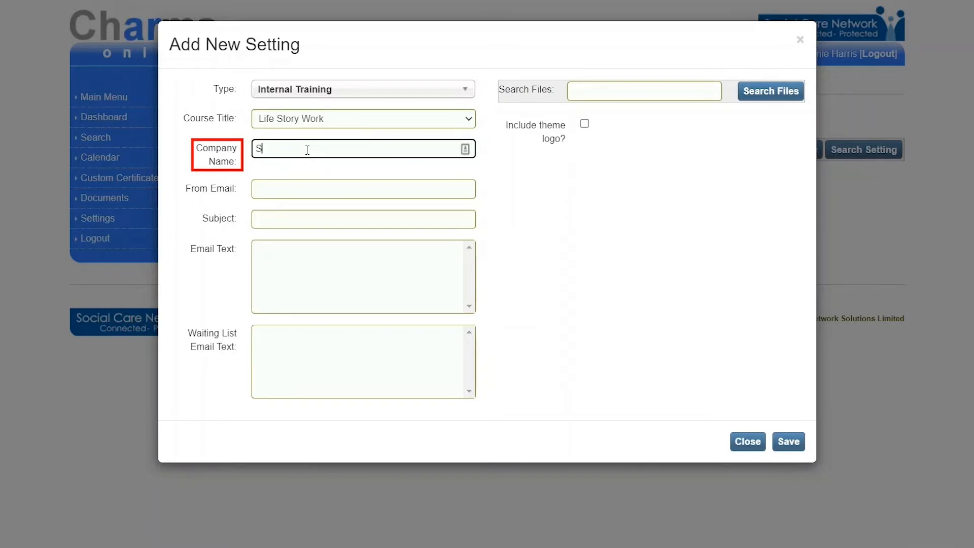
text(CN)
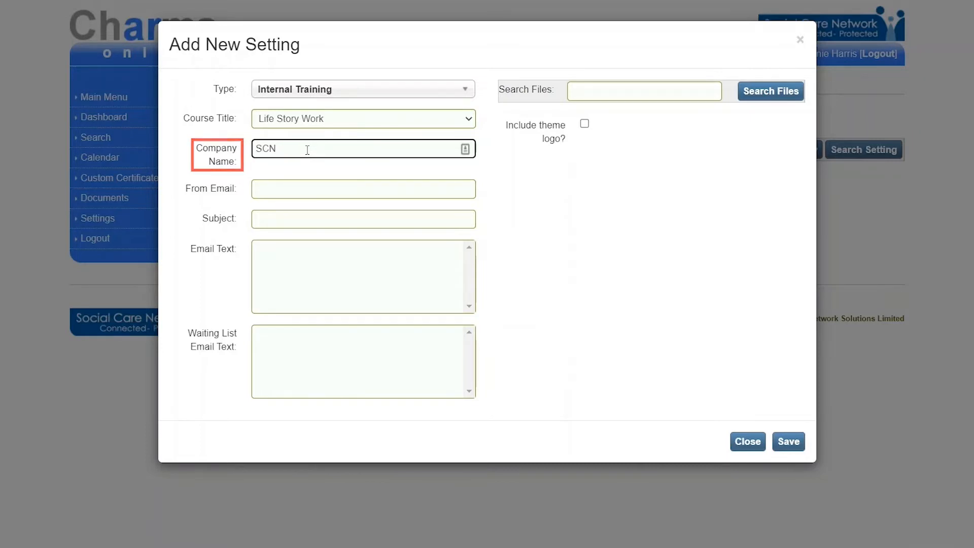
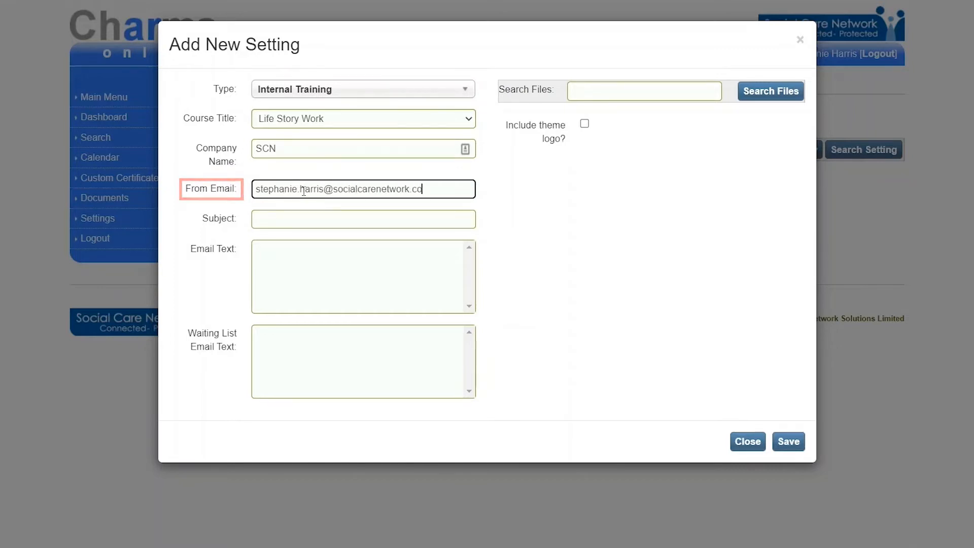
text(L)
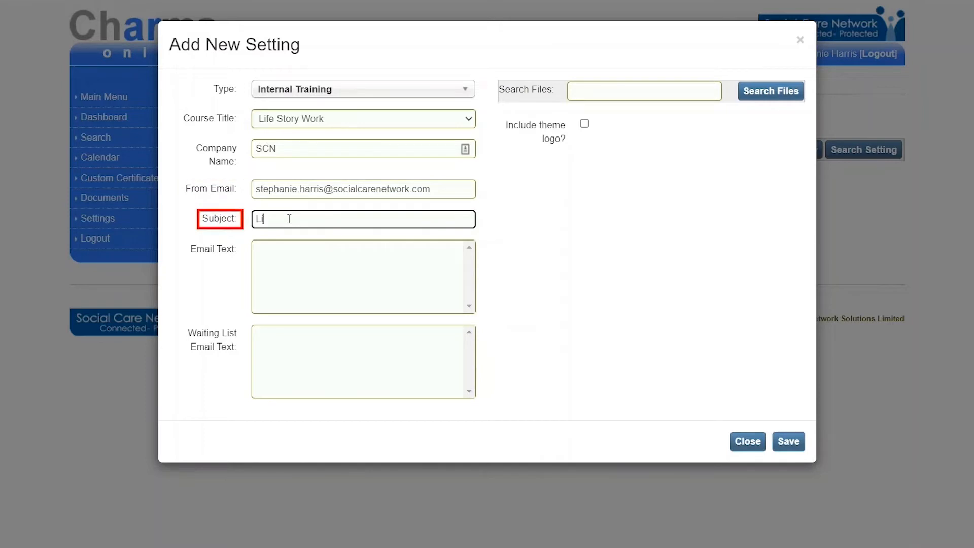
text(ife Story Work)
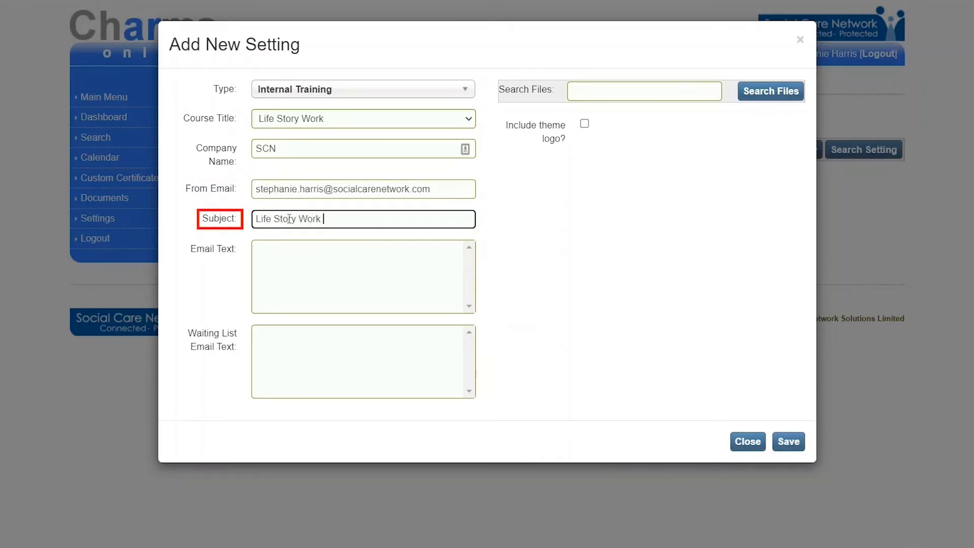
text(Training)
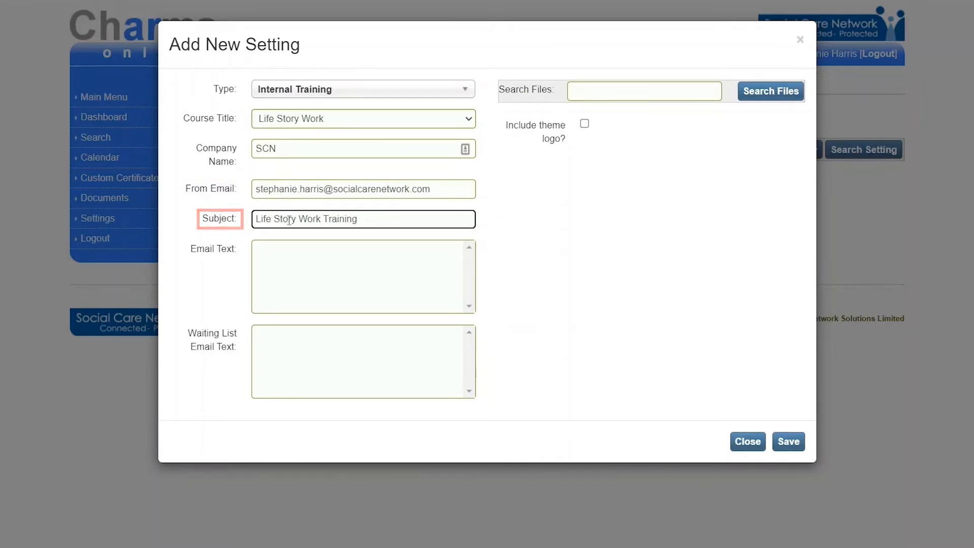
Fill the Email Text with a registration confirmation and the Waiting List Email Text with a waiting-list confirmation for Life Story Work
click(362, 275)
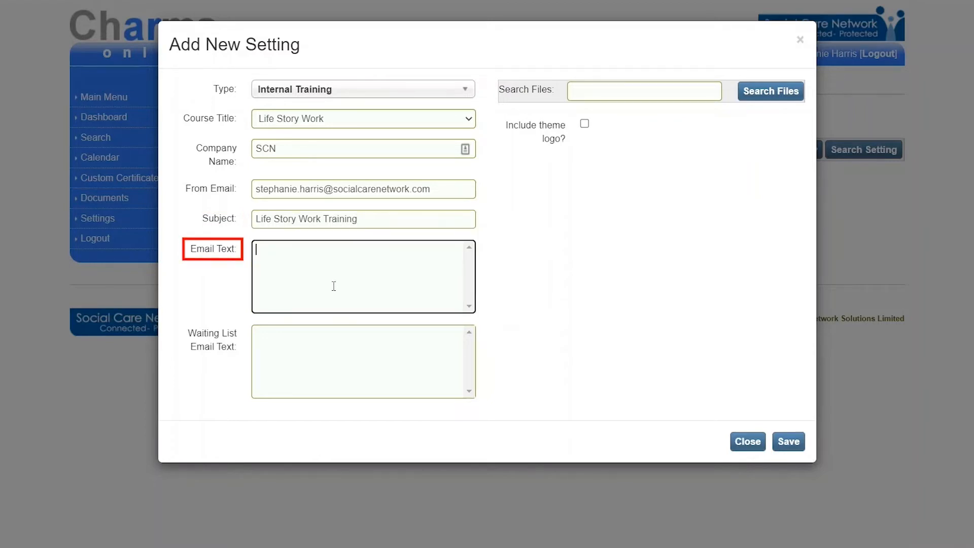
text(This is a confirmation of y)
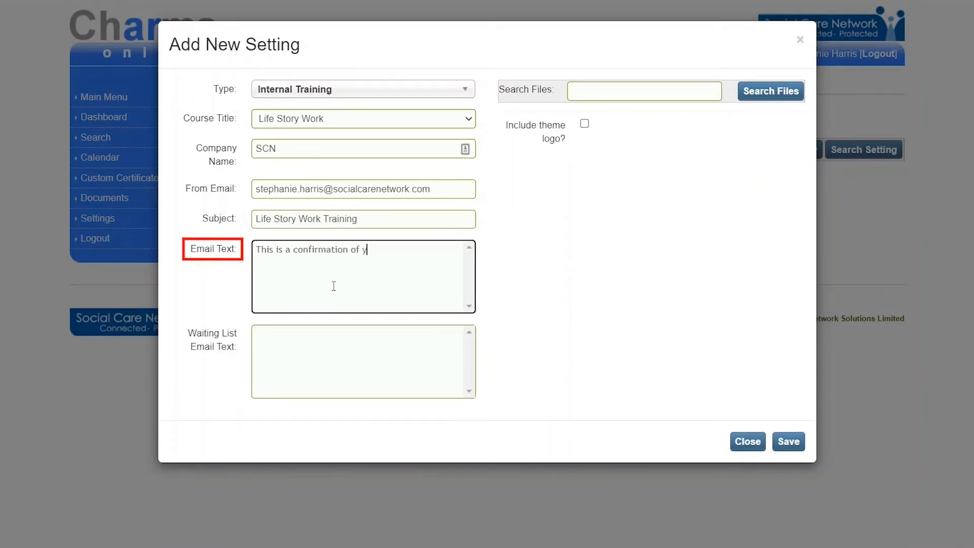
text(our registration to attend Life Story Work training.)
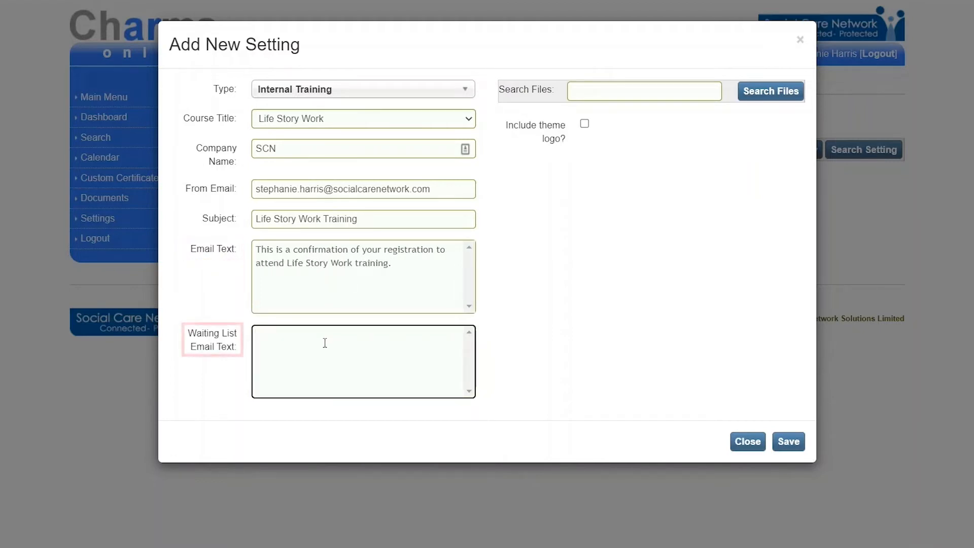
text(This is a confirmation of your)
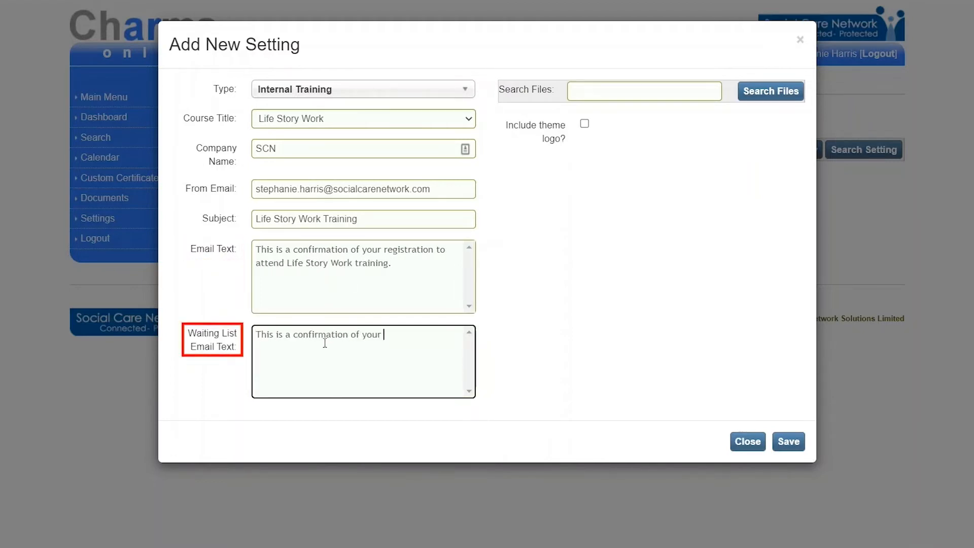
text(request to attend Life Story Work training. You have been placed on a waitin)
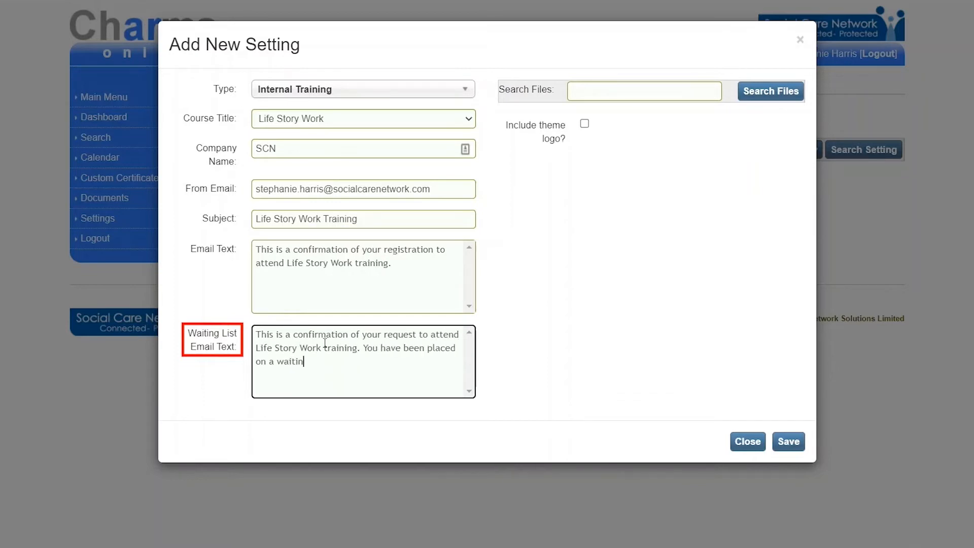
text(g list for this course.)
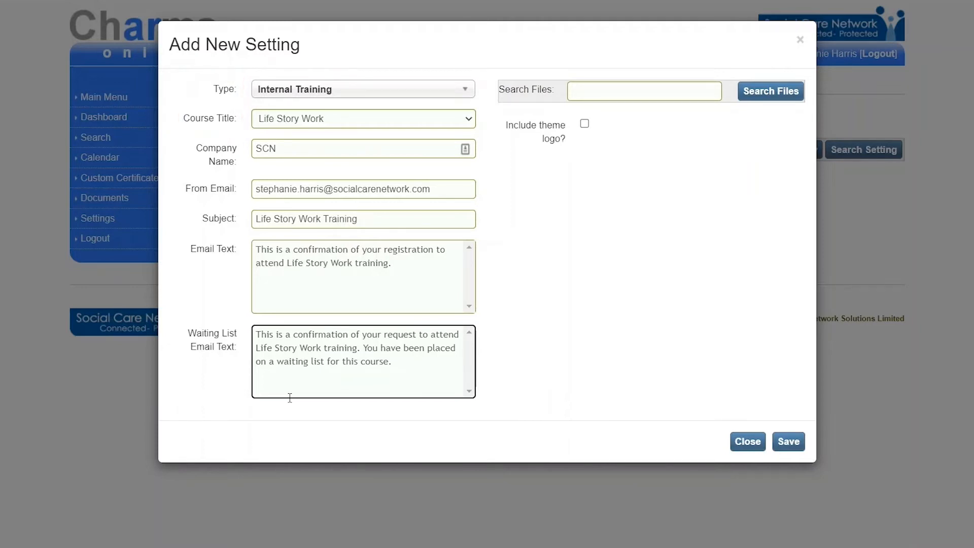
mouse_move(284, 405)
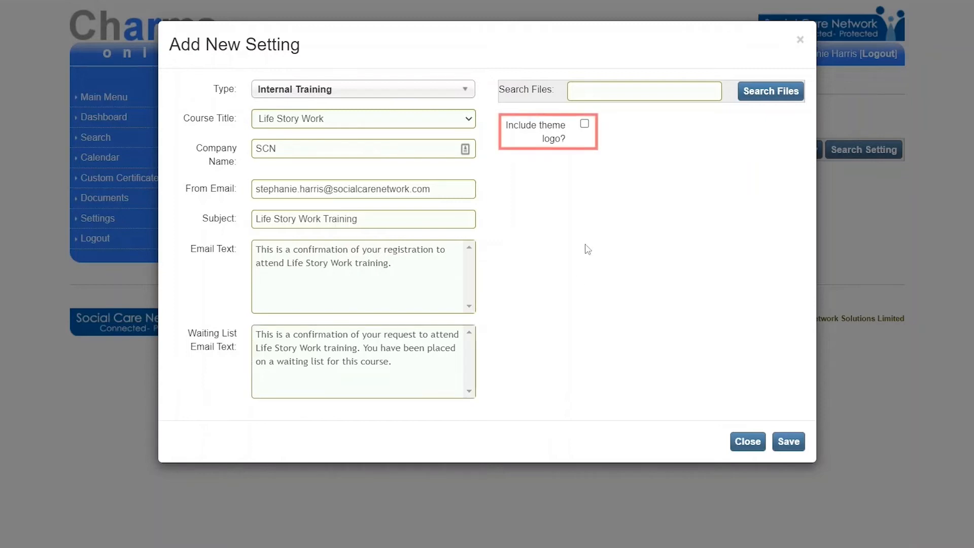
Tick Include theme logo?, attach Course Material.docx from Search Files, and close the Add New Setting dialog
click(583, 123)
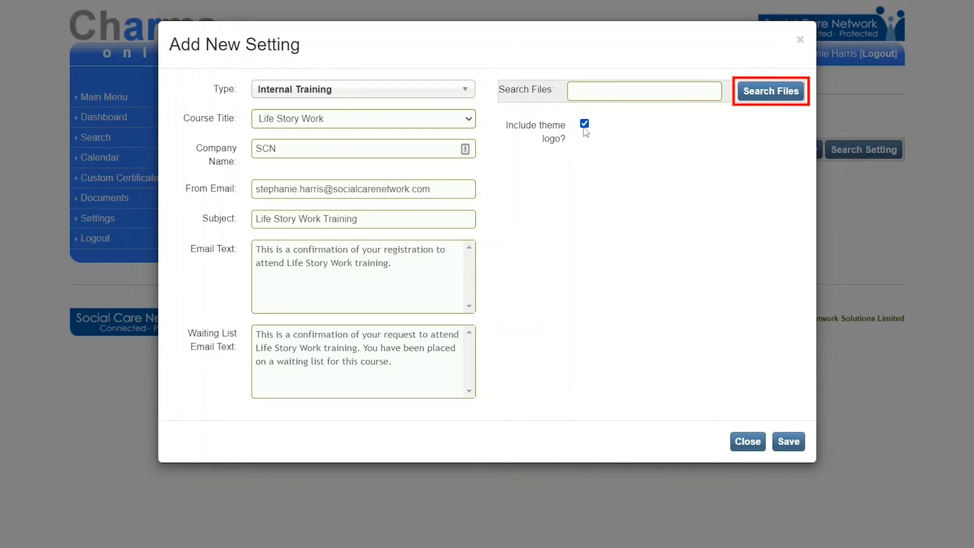
mouse_move(592, 131)
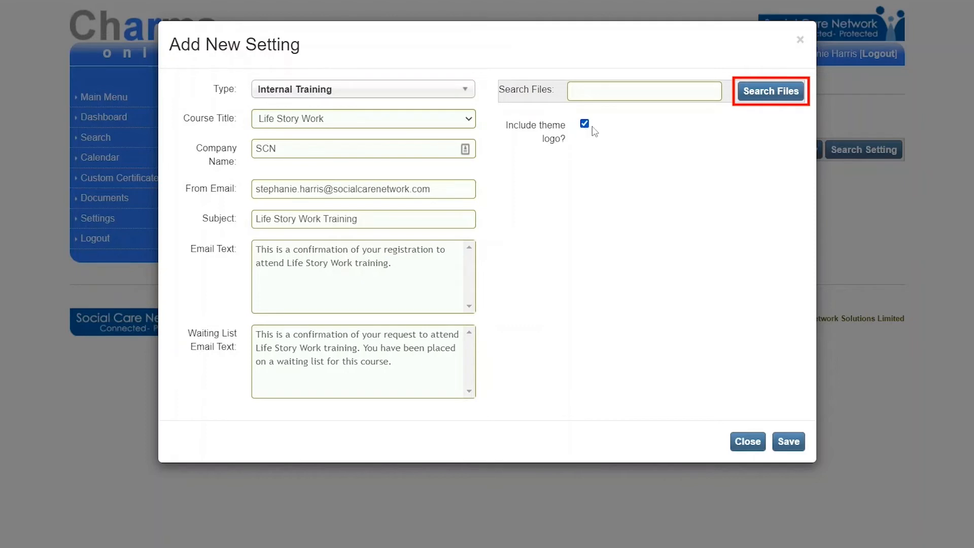
click(770, 91)
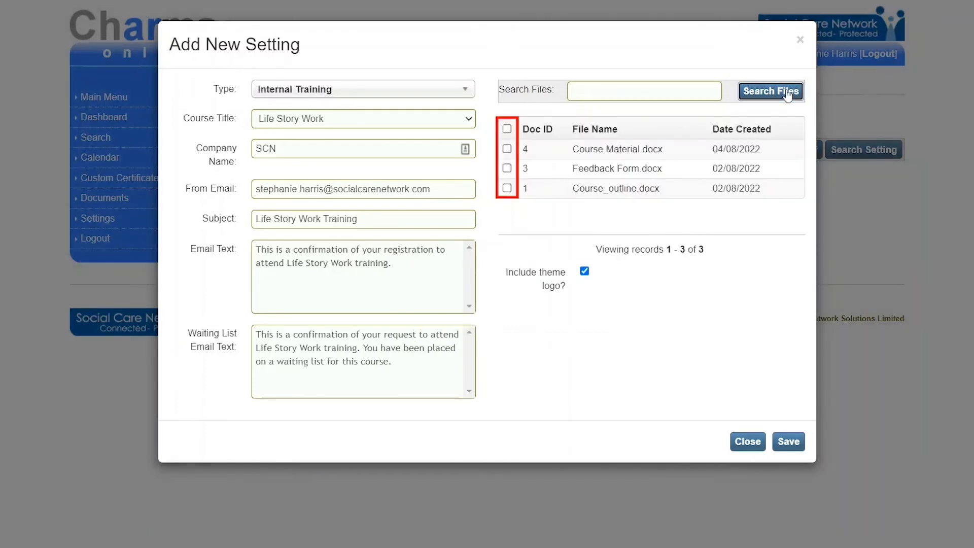
mouse_move(590, 121)
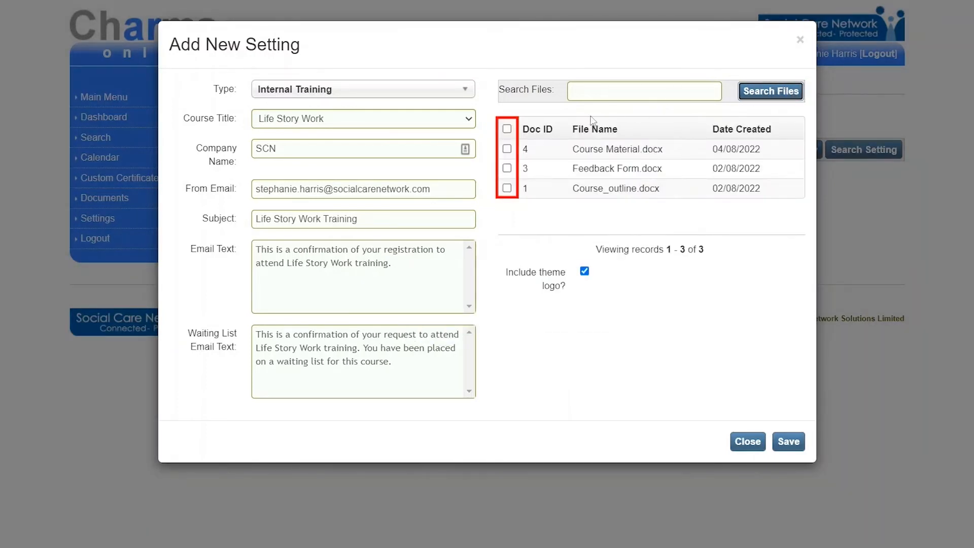
click(507, 149)
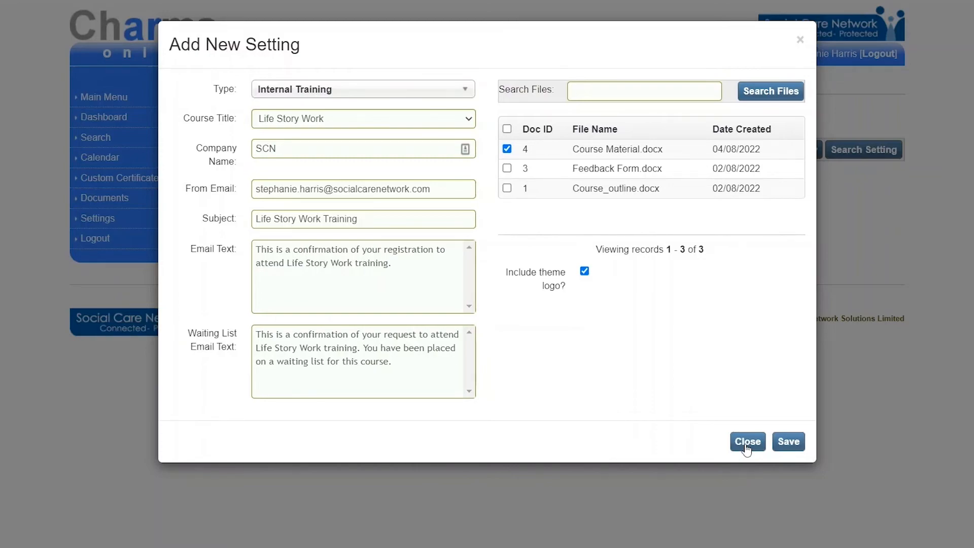
click(747, 441)
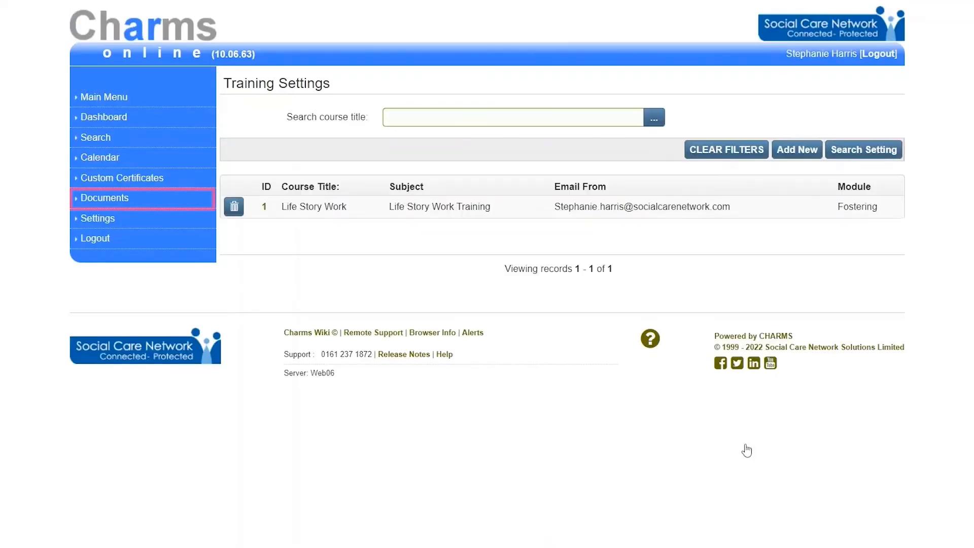
Open the Documents page listing the three course files including Course Material.docx
click(103, 198)
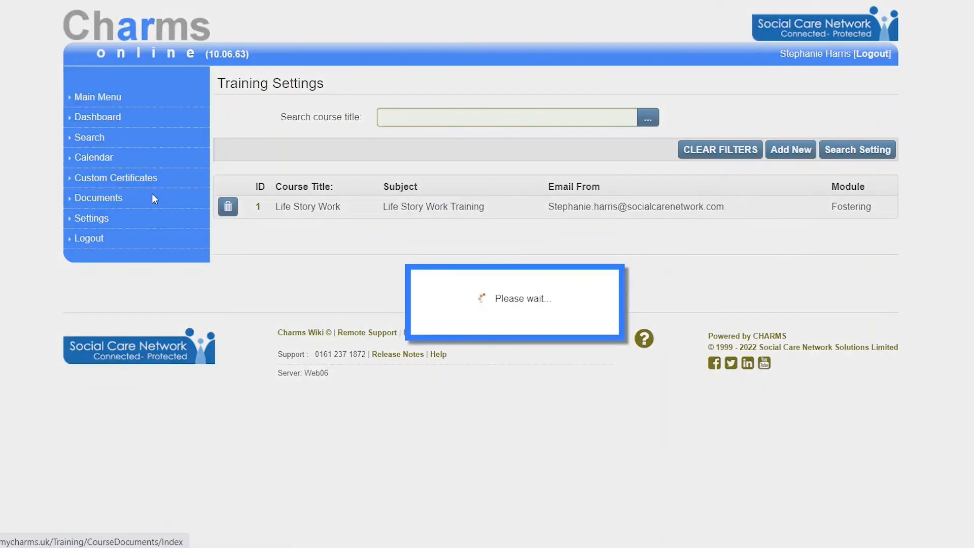
click(103, 198)
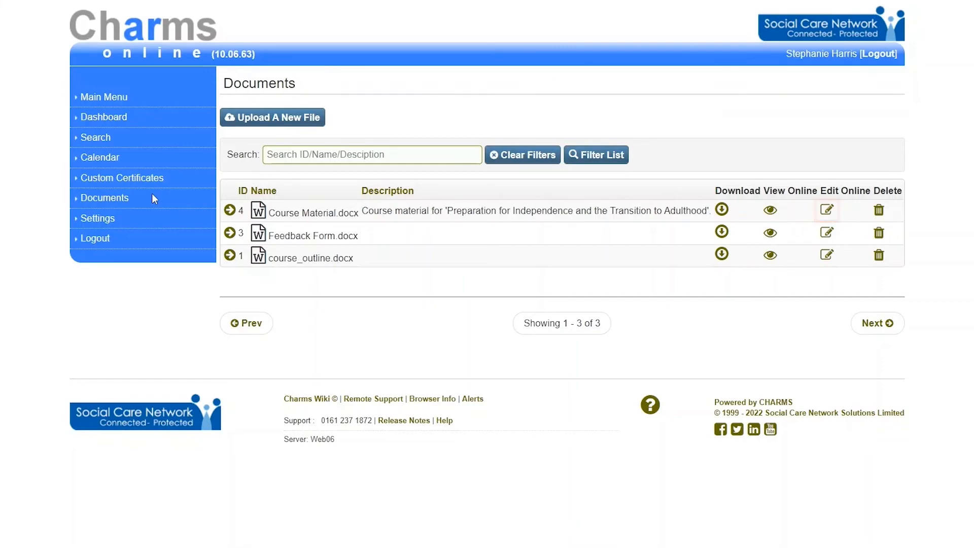
mouse_move(879, 209)
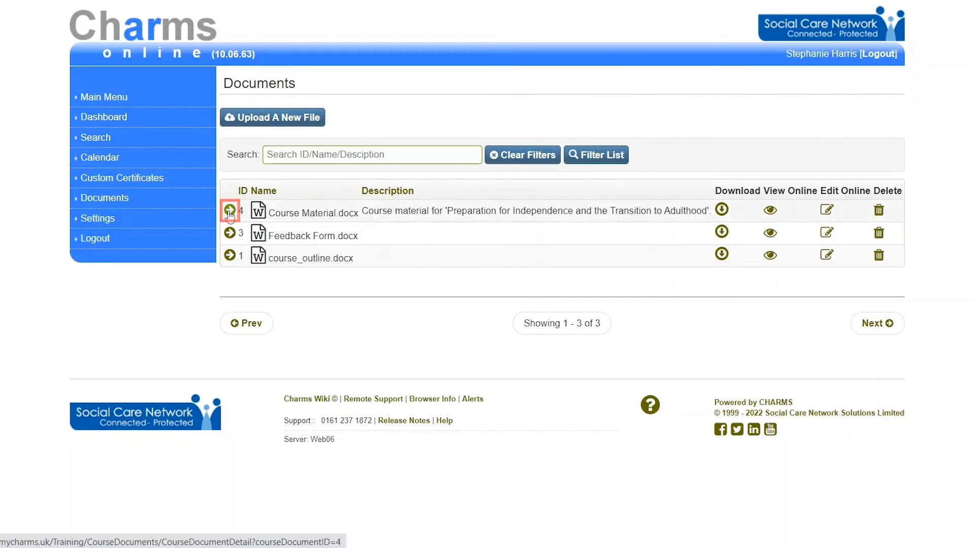
Expand Course Material.docx's details and review its course title, course type and Modules links showing Fostering
click(229, 209)
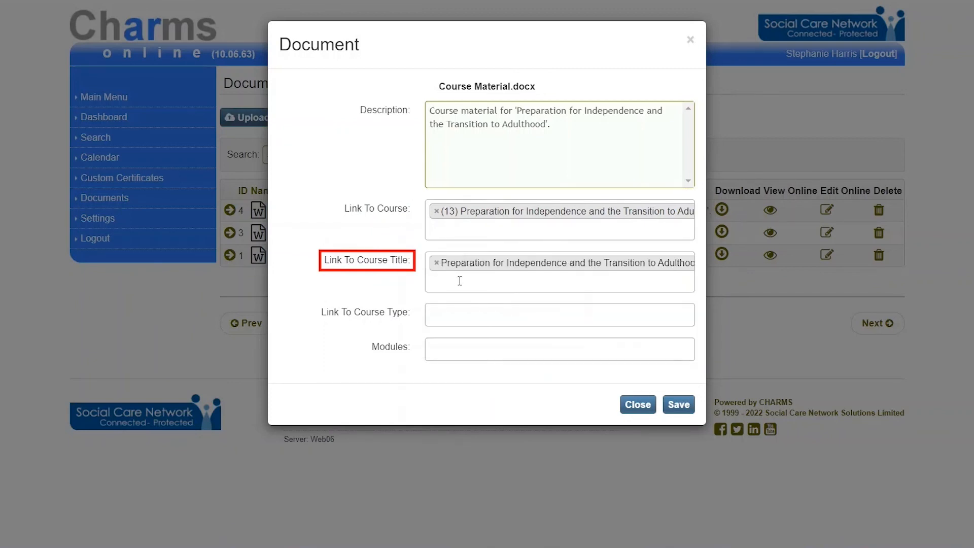
click(559, 272)
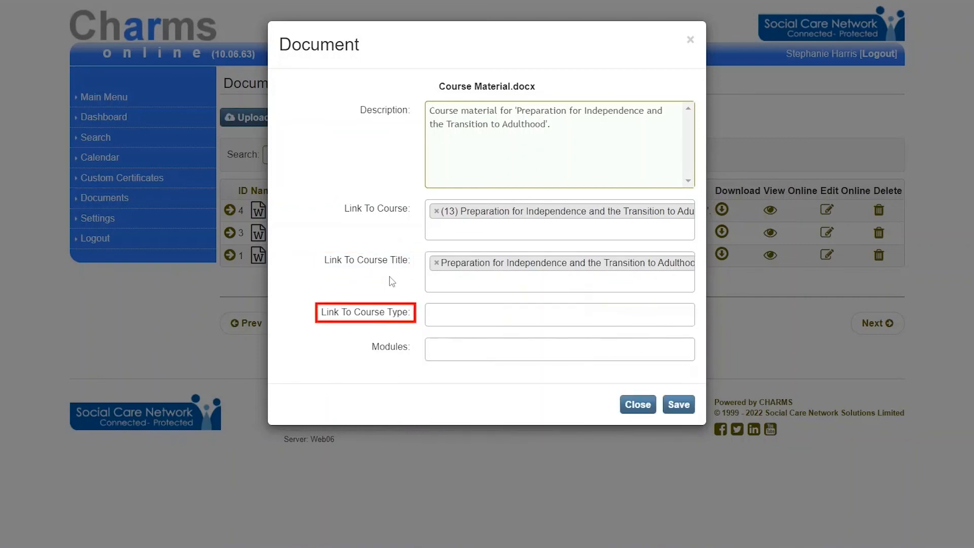
mouse_move(416, 298)
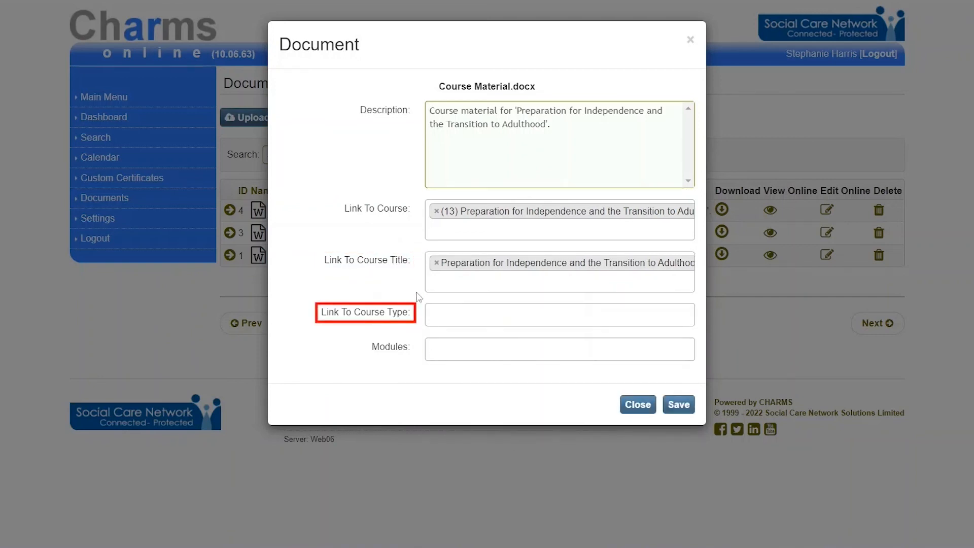
click(558, 313)
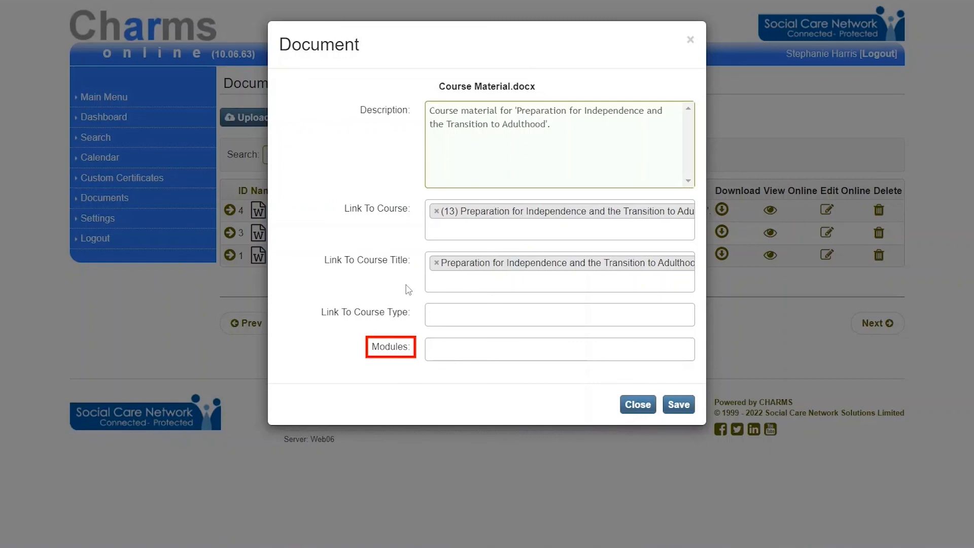
click(558, 348)
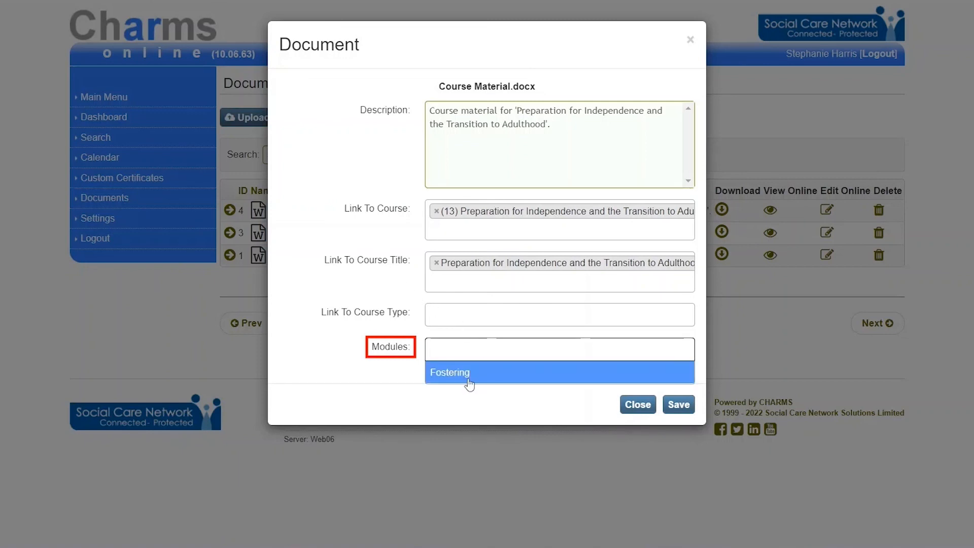